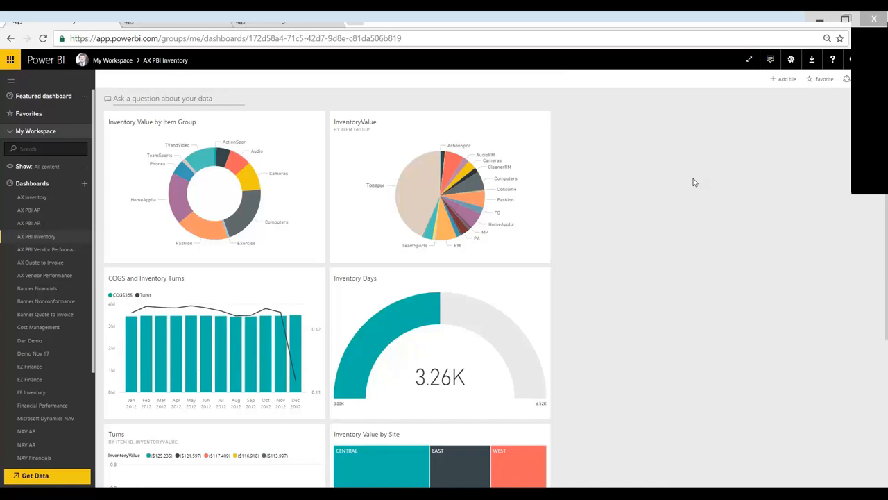
pyautogui.moveTo(292, 58)
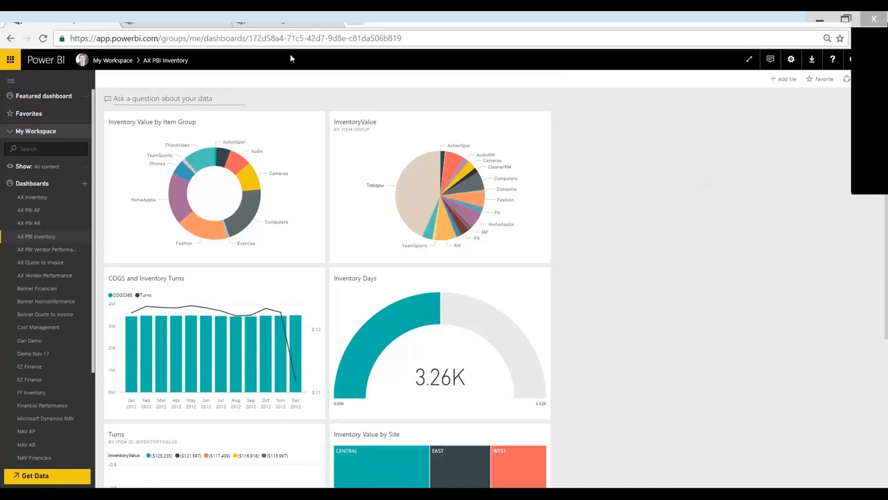
pyautogui.moveTo(694, 184)
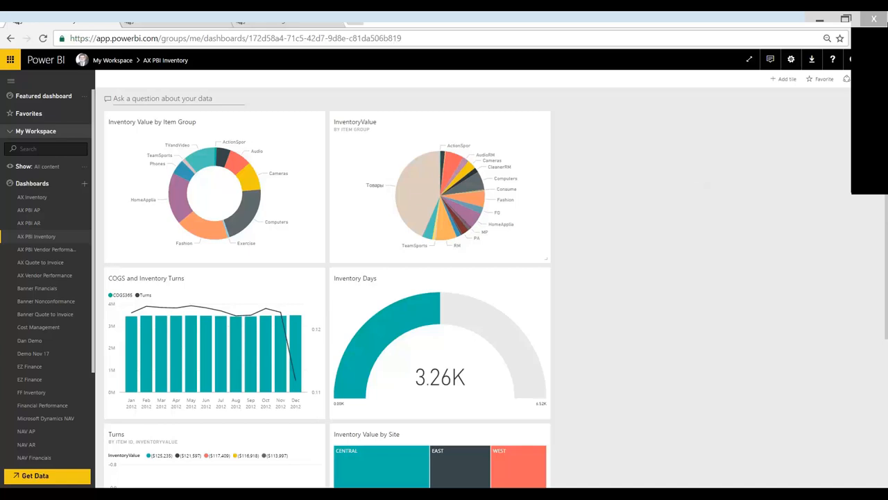
pyautogui.moveTo(47, 250)
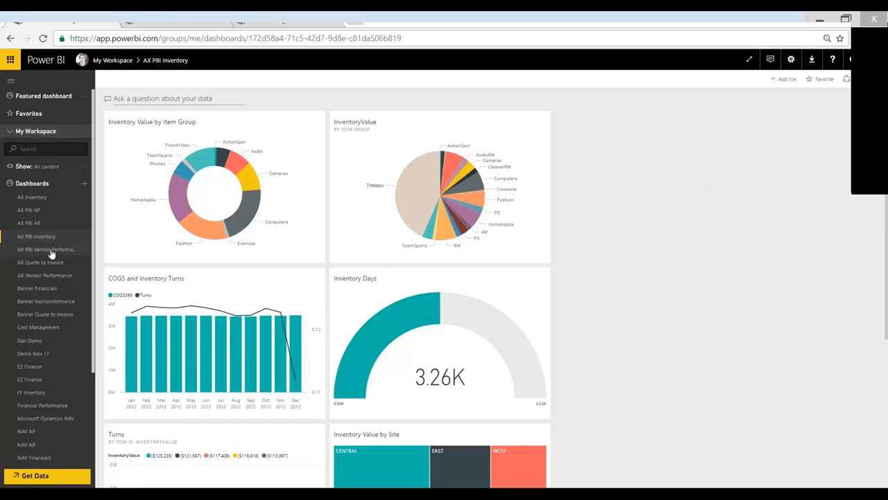
# - Show the AX PBI Vendor Performance dashboard, then collapse the Dashboards group in the navigation pane
pyautogui.click(44, 249)
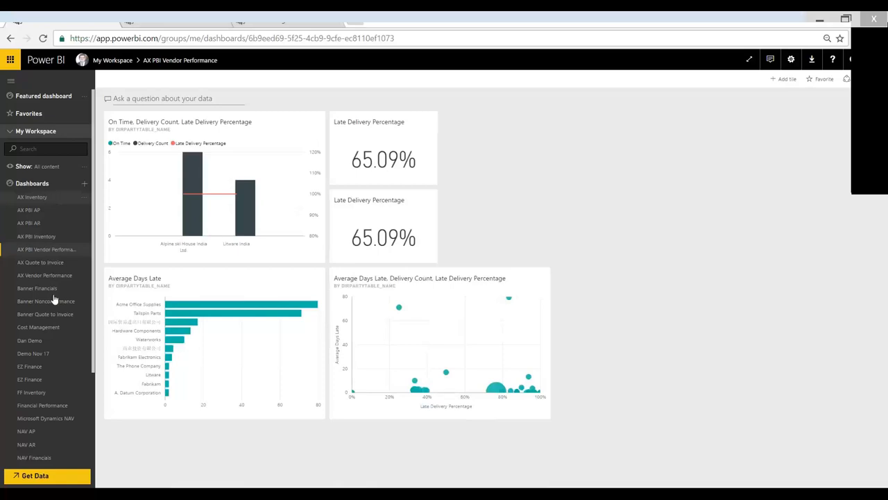
pyautogui.moveTo(50, 175)
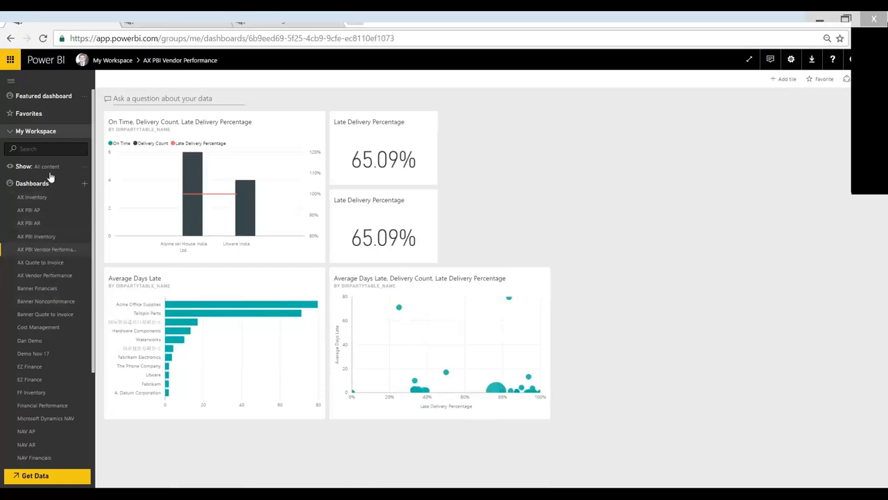
pyautogui.moveTo(45, 70)
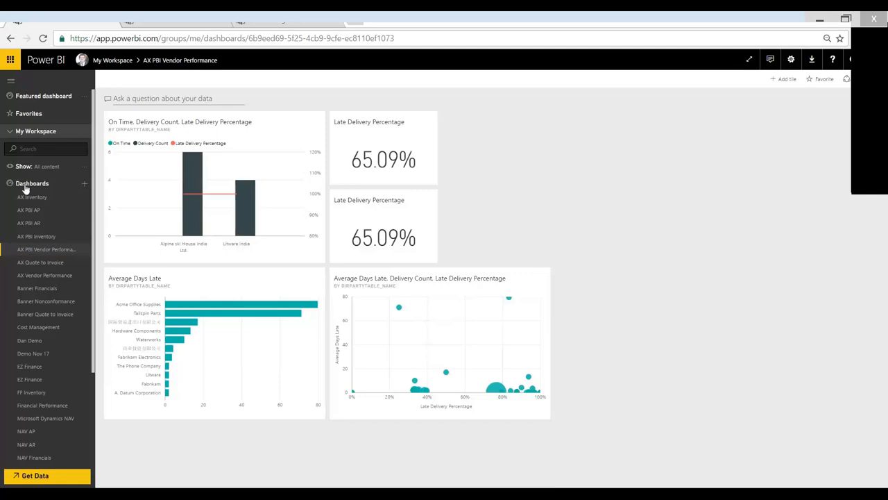
pyautogui.click(32, 183)
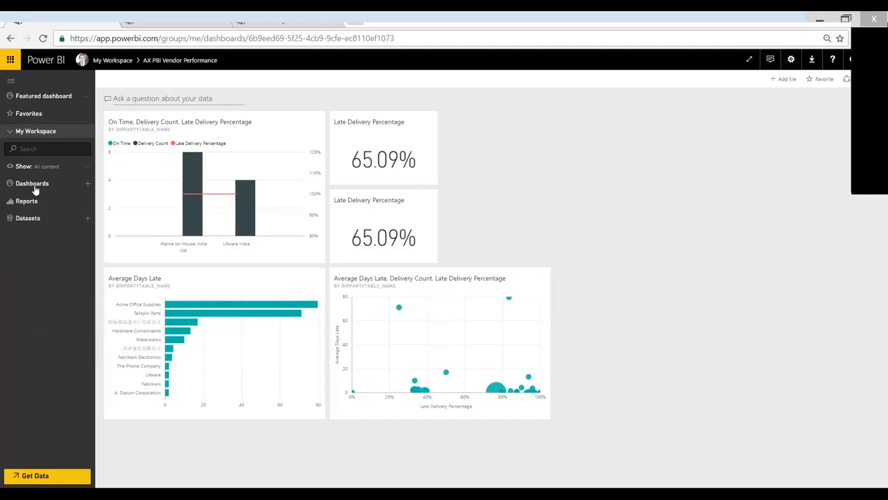
pyautogui.moveTo(44, 255)
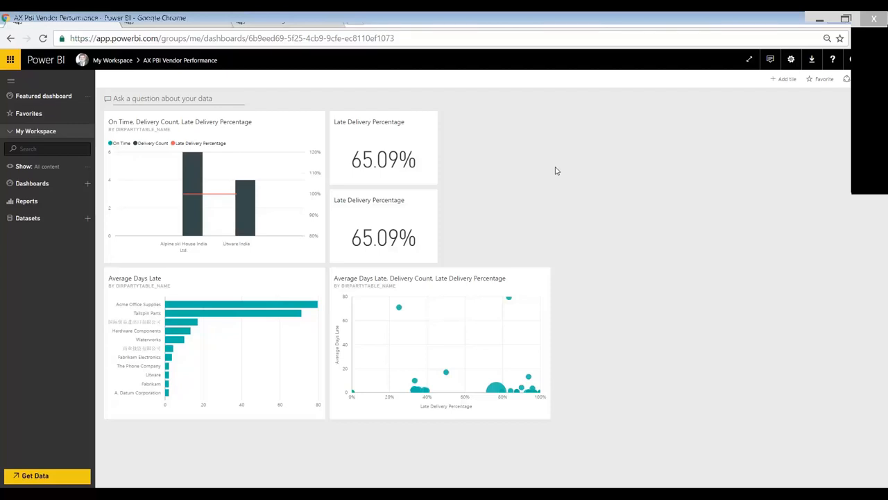
pyautogui.moveTo(393, 195)
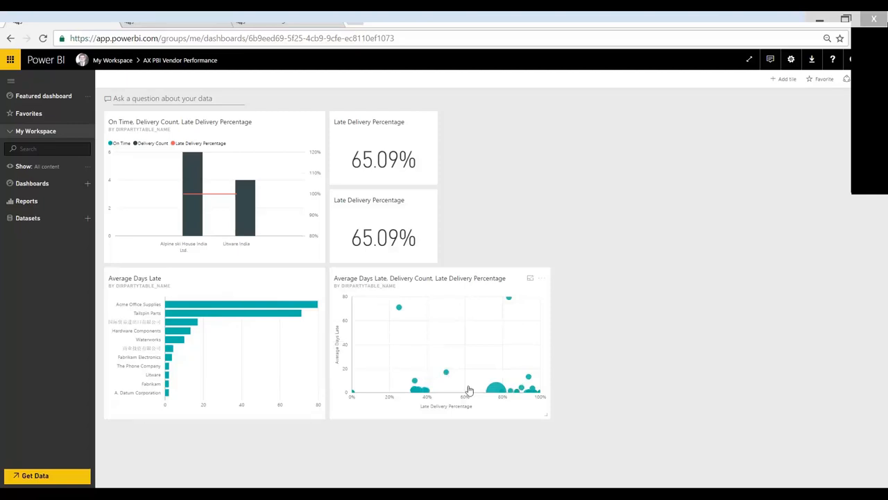
pyautogui.moveTo(369, 308)
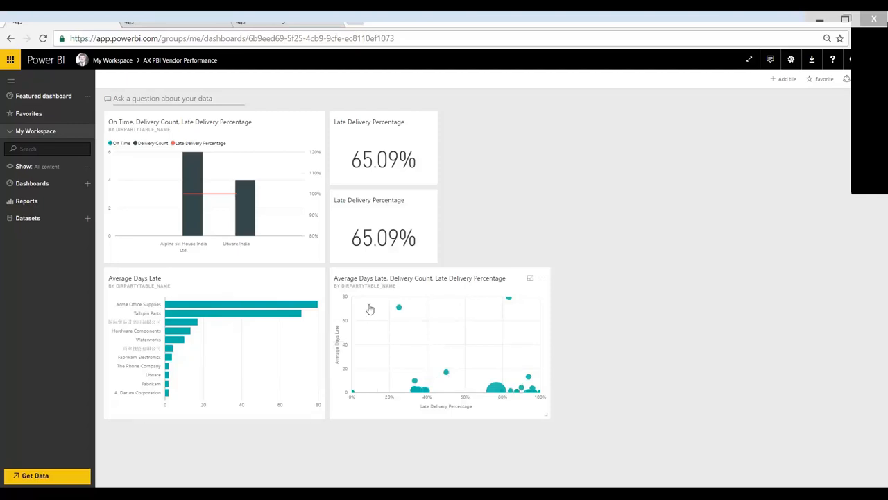
pyautogui.moveTo(512, 208)
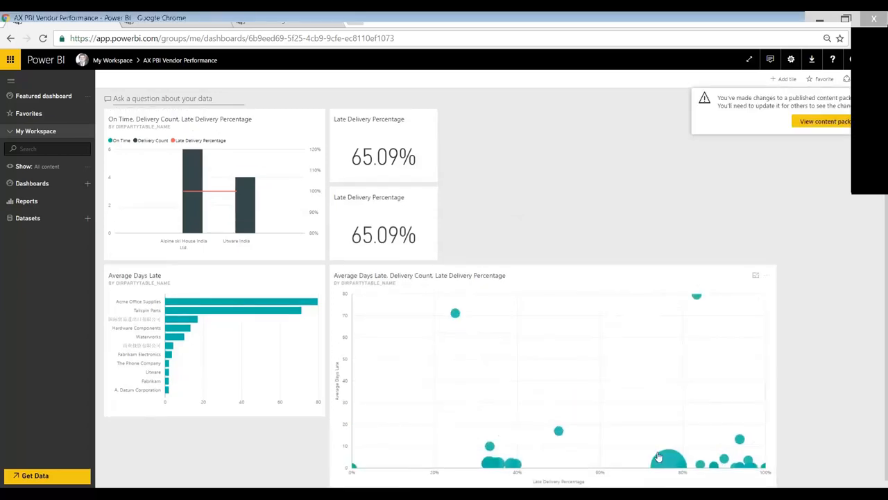
pyautogui.moveTo(700, 335)
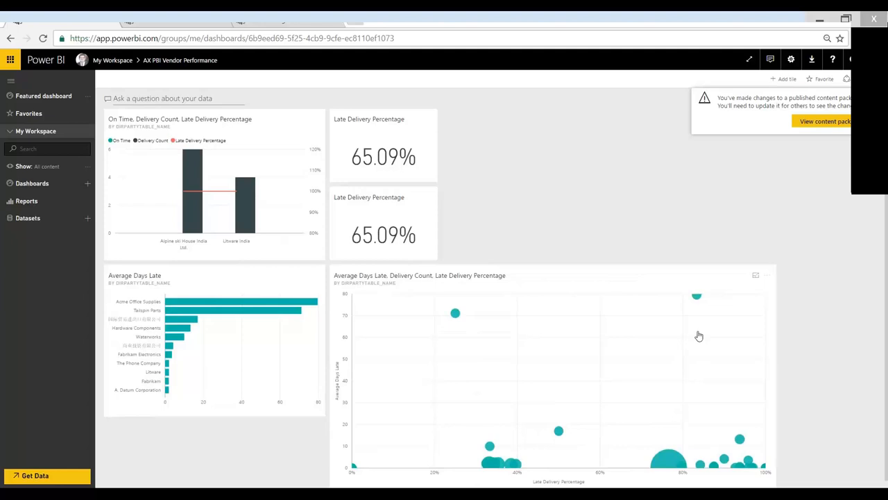
pyautogui.moveTo(739, 457)
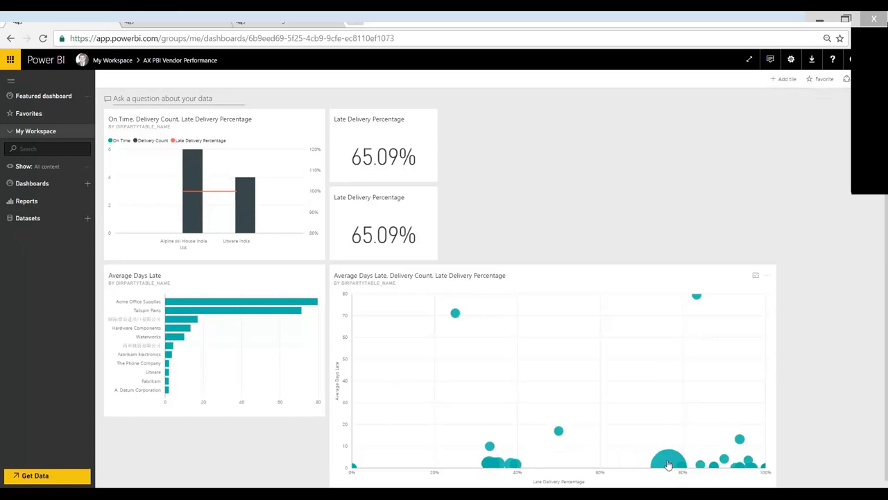
pyautogui.moveTo(669, 464)
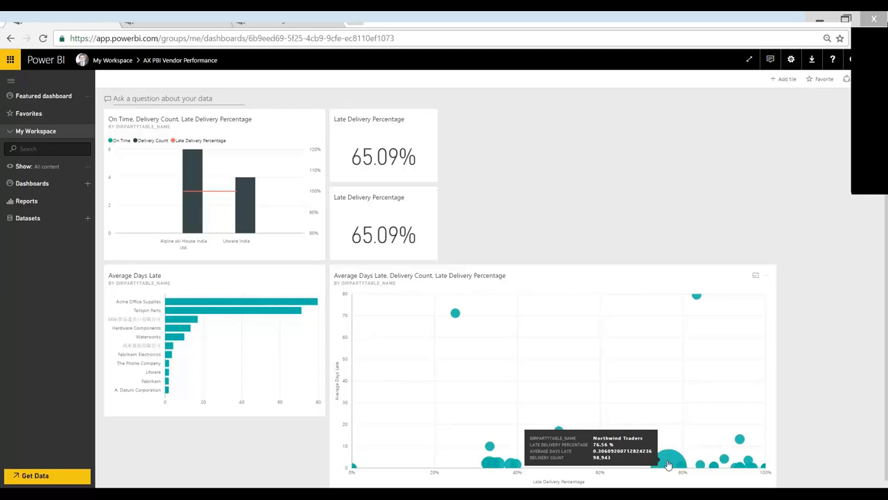
pyautogui.click(666, 461)
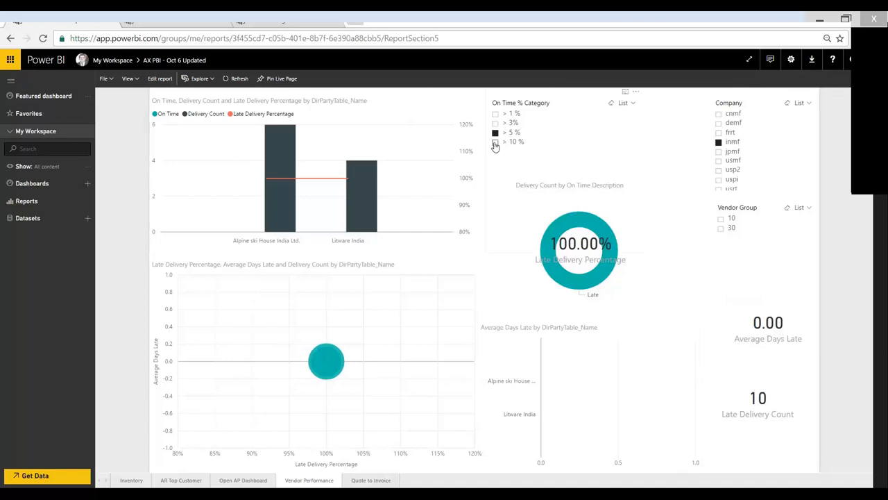
pyautogui.click(494, 142)
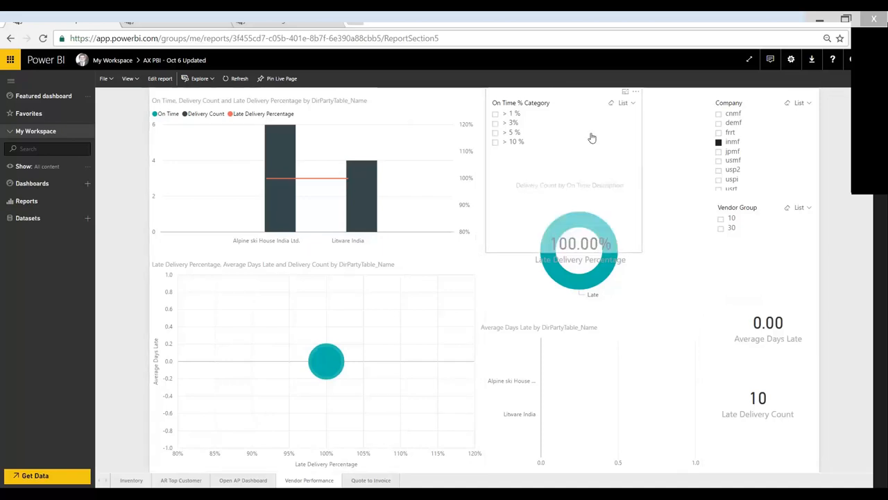
pyautogui.scroll(-3)
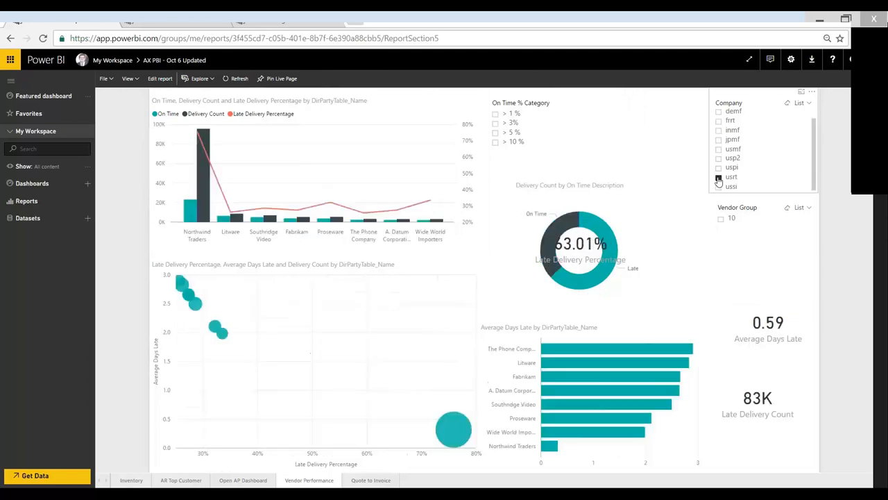
pyautogui.click(719, 176)
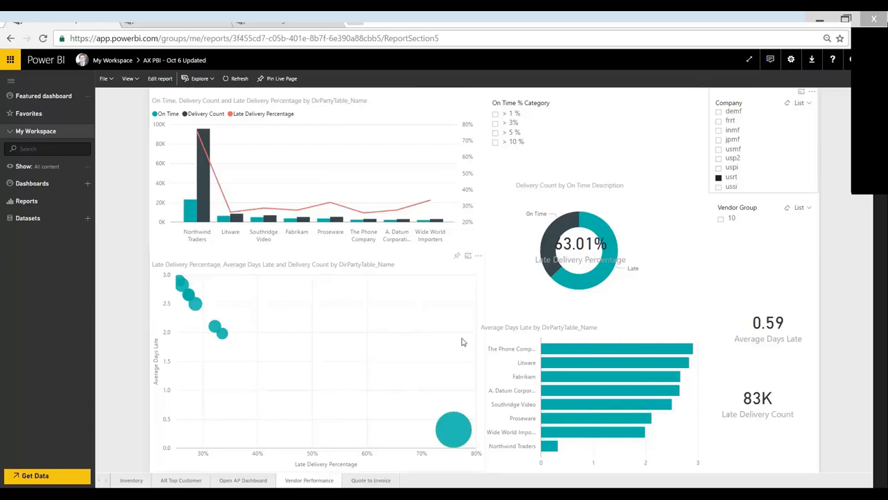
pyautogui.moveTo(191, 363)
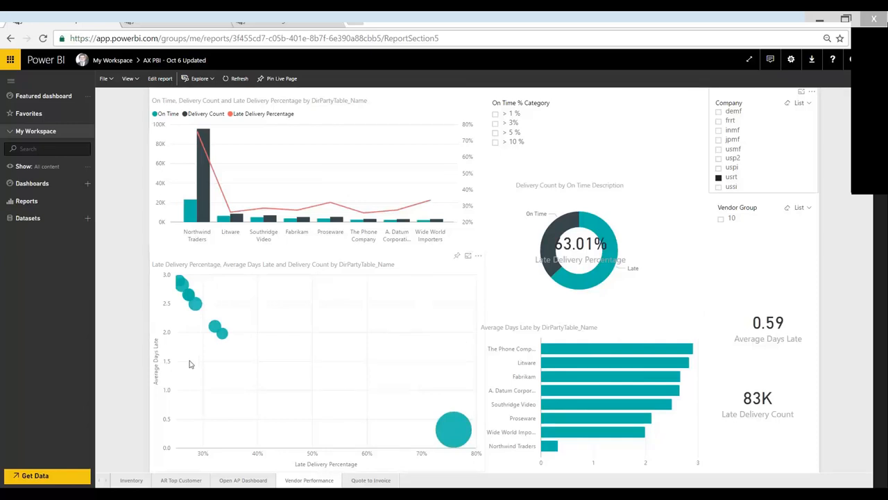
pyautogui.moveTo(452, 428)
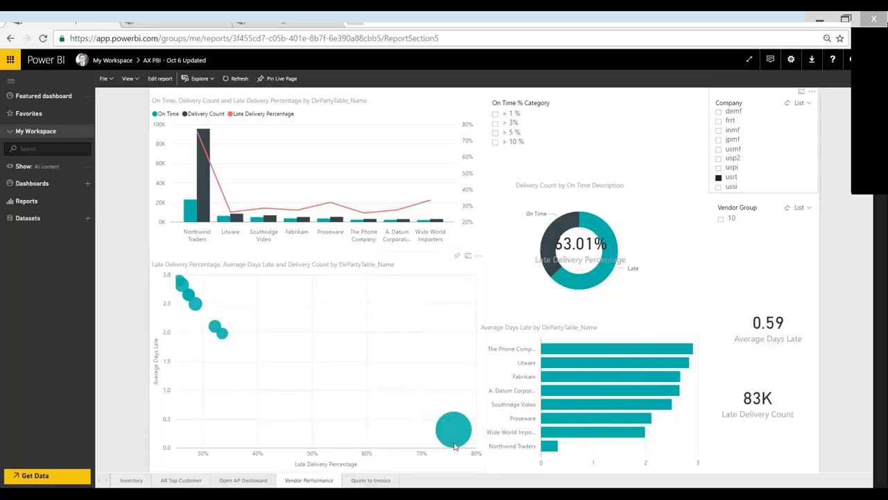
pyautogui.moveTo(455, 429)
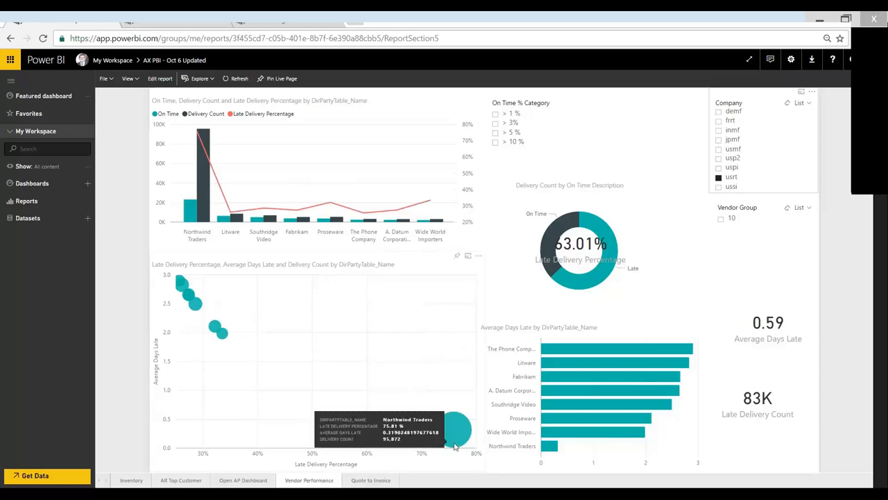
pyautogui.moveTo(225, 355)
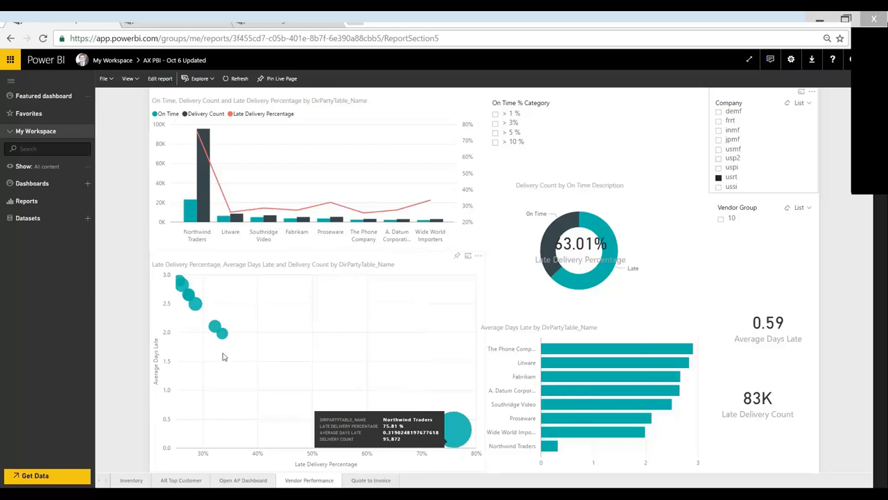
pyautogui.moveTo(203, 308)
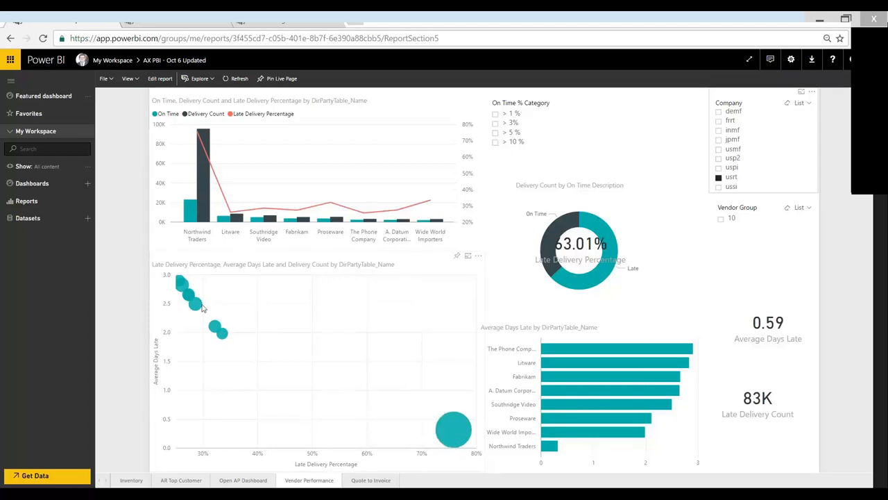
pyautogui.moveTo(180, 283)
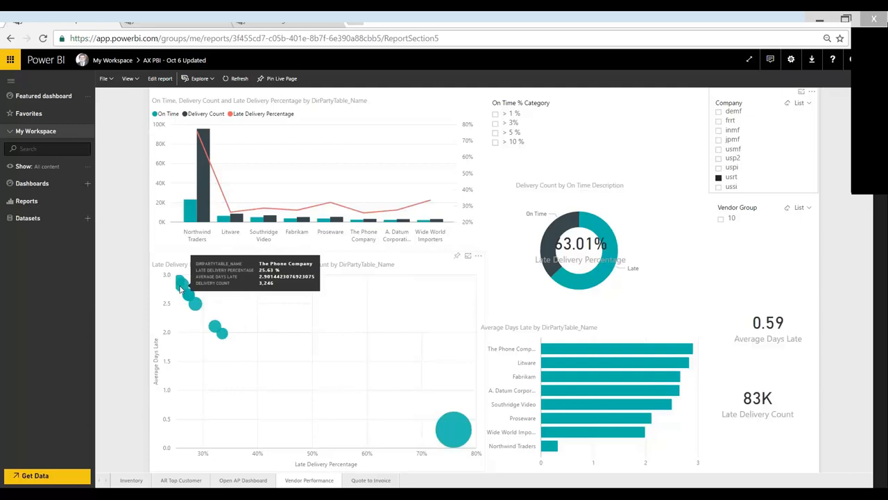
pyautogui.moveTo(214, 329)
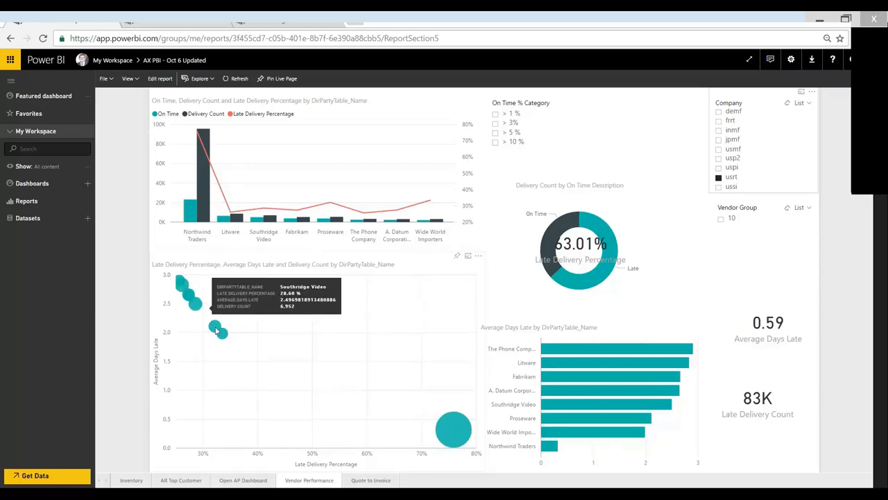
pyautogui.moveTo(456, 422)
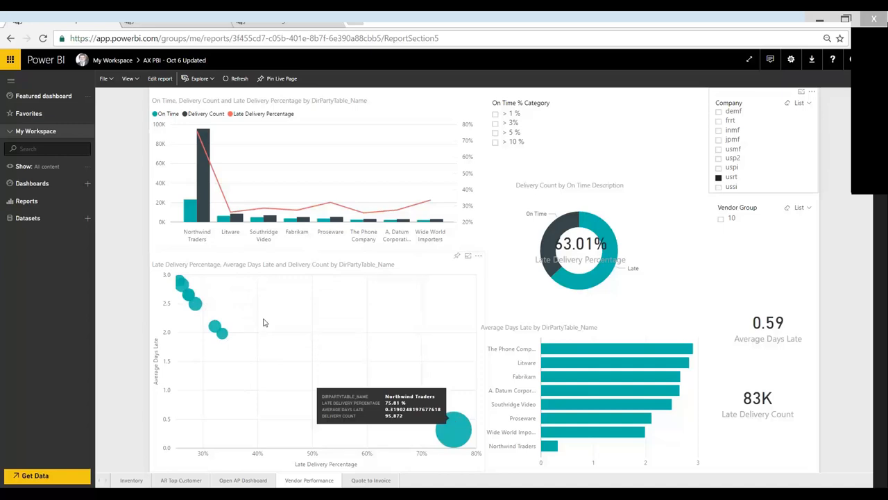
pyautogui.moveTo(184, 286)
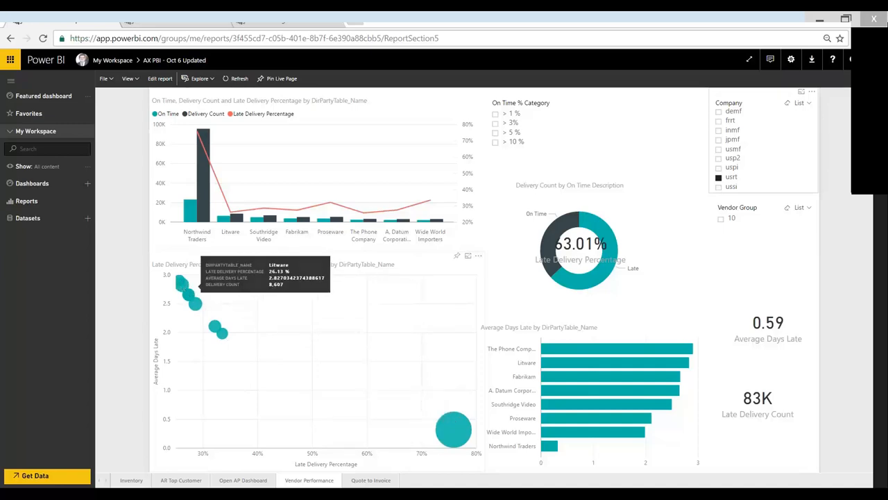
pyautogui.moveTo(633, 161)
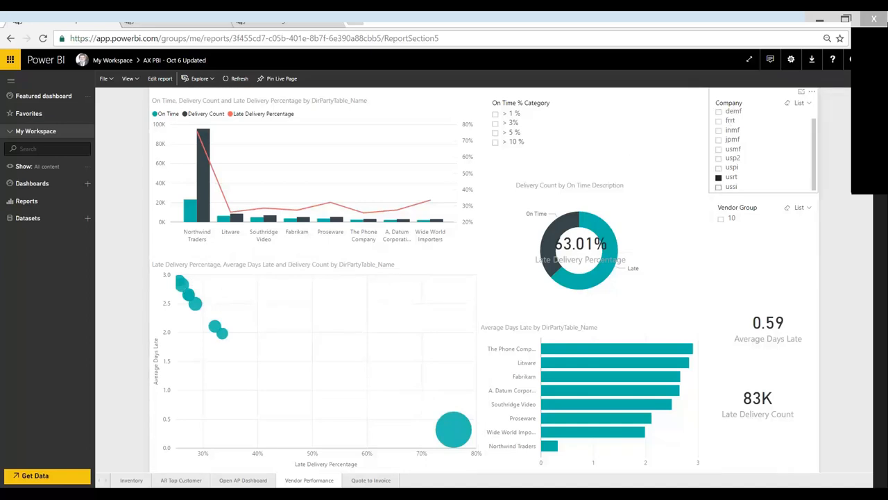
# - Pick another company in the Company slicer, giving 714 late deliveries and 3.62 average days late
pyautogui.click(732, 186)
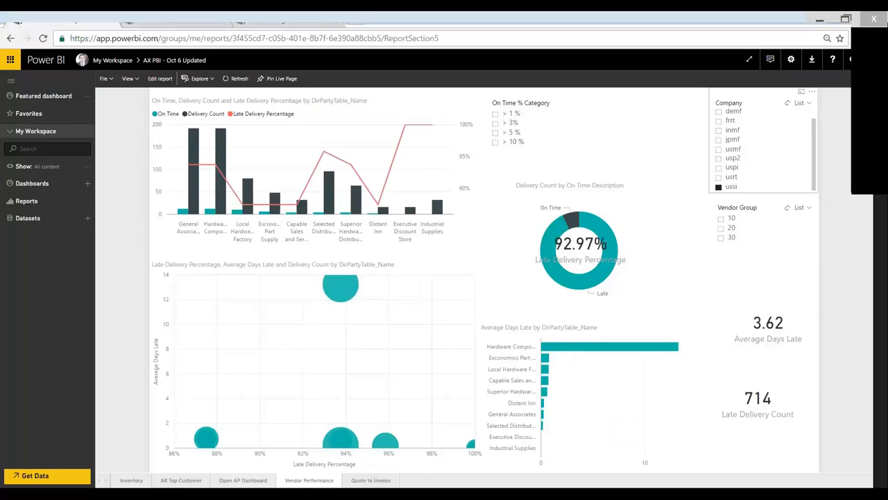
pyautogui.moveTo(336, 285)
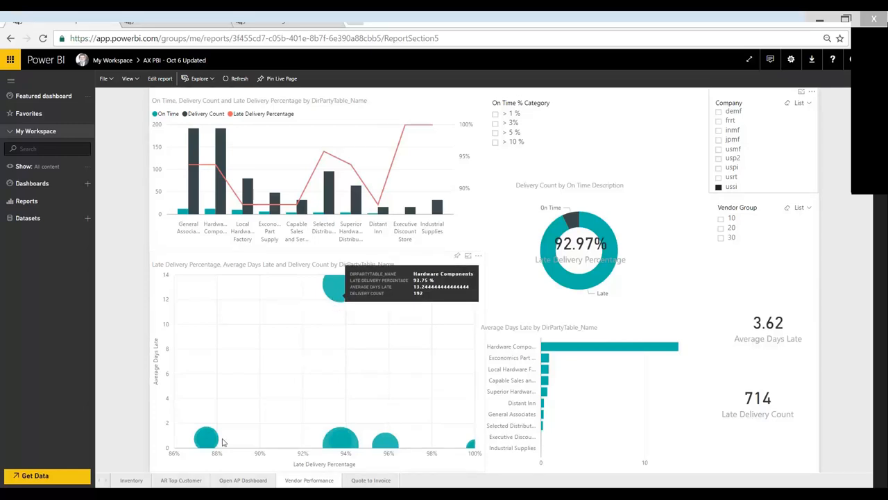
pyautogui.moveTo(322, 451)
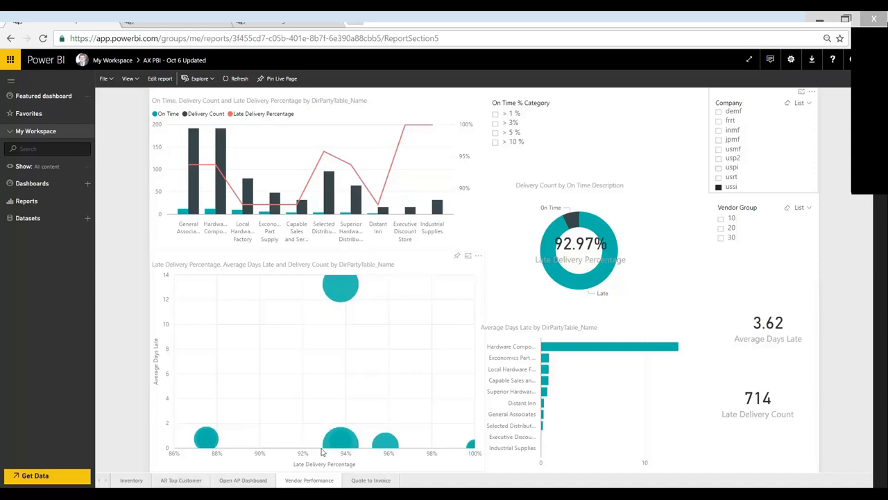
pyautogui.moveTo(271, 241)
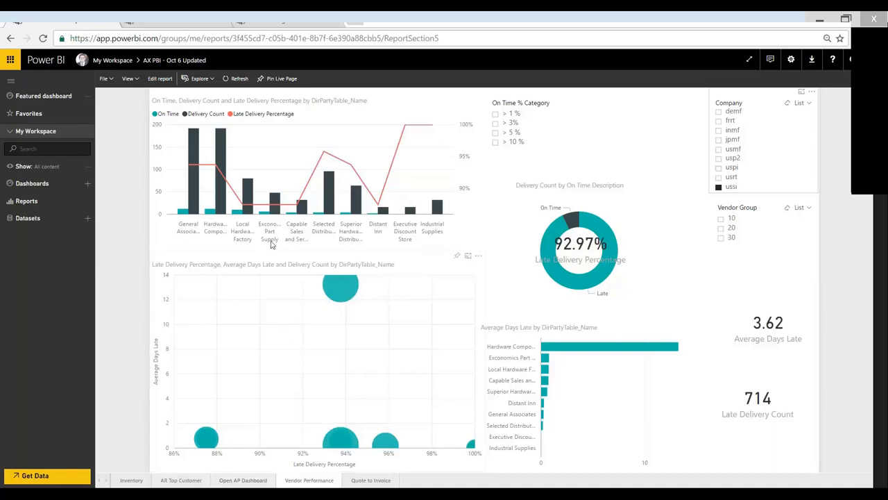
pyautogui.moveTo(243, 189)
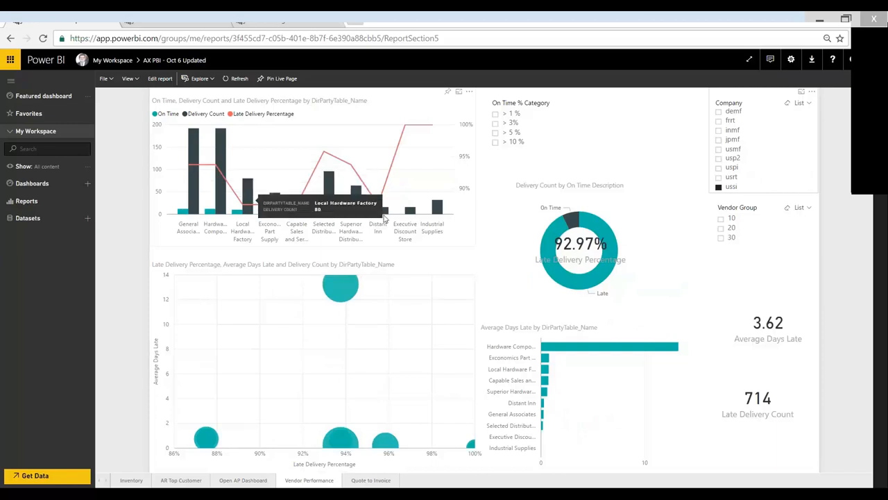
pyautogui.moveTo(109, 159)
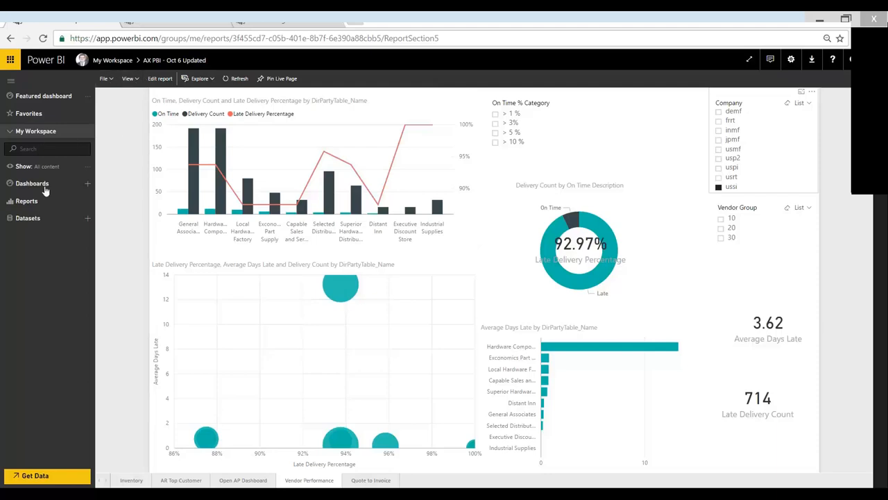
# - Ask Q&A on the AX PBI Vendor Performance dashboard 'Delivery Count & Percentage by Vendor table' for a per-vendor table
pyautogui.click(32, 183)
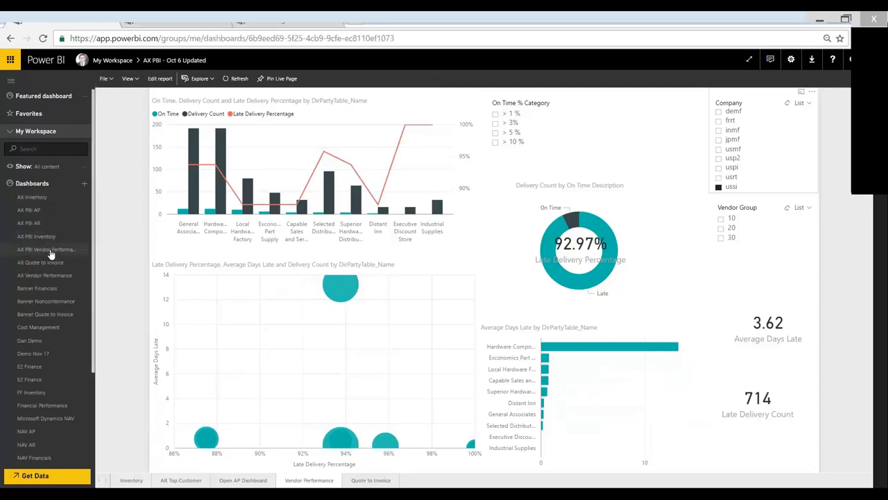
pyautogui.click(44, 250)
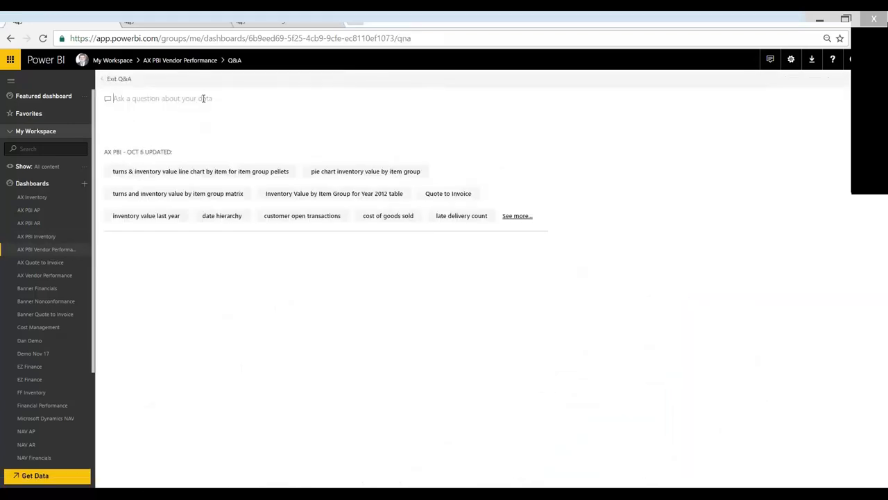
pyautogui.write('O')
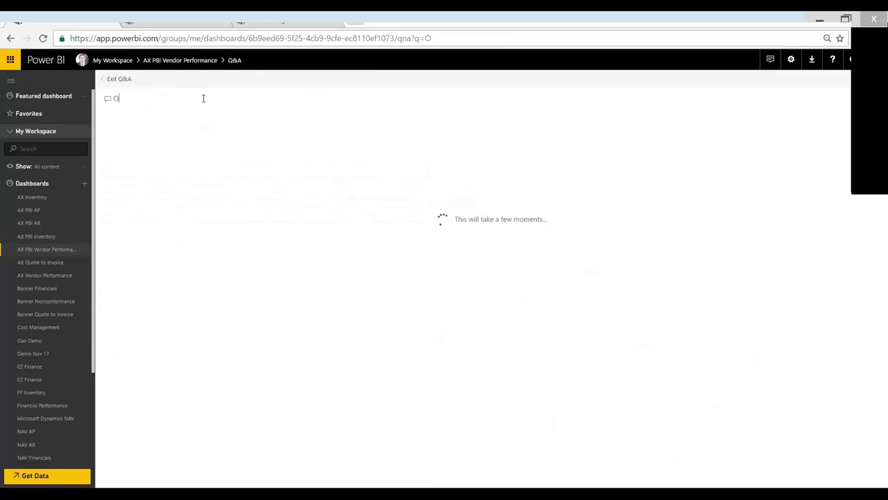
pyautogui.write('Delivery Count')
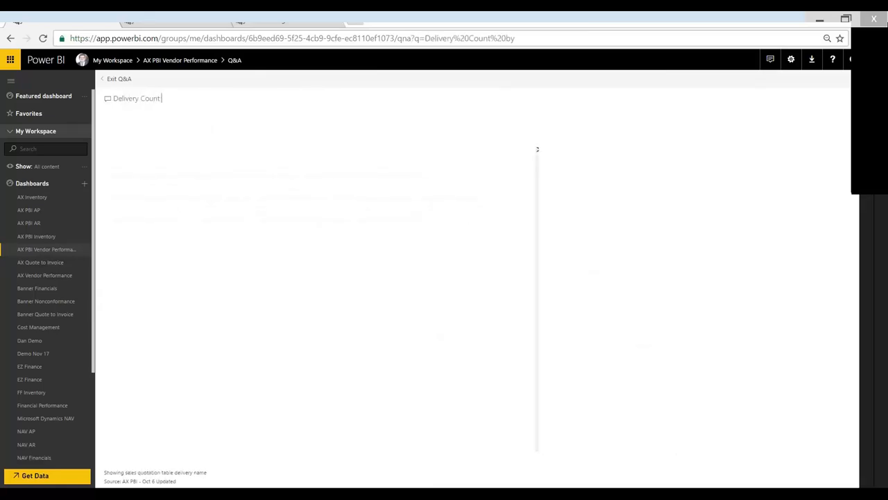
pyautogui.write('by P')
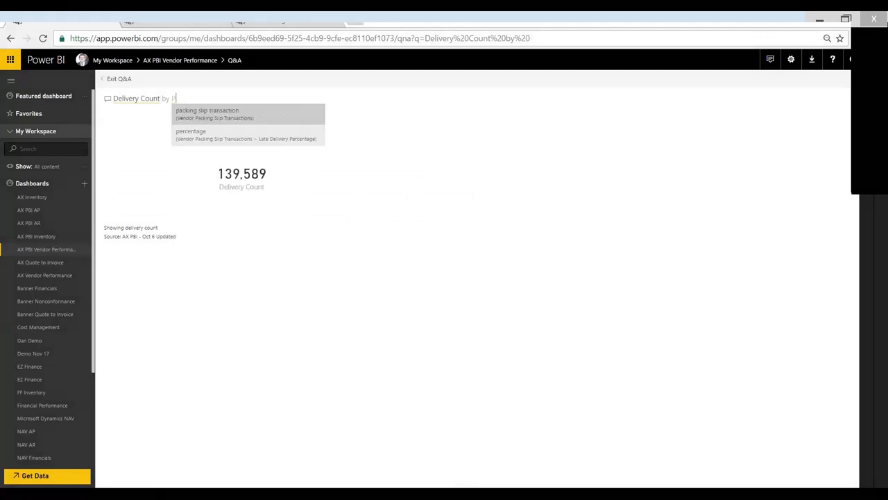
pyautogui.write('Vendor')
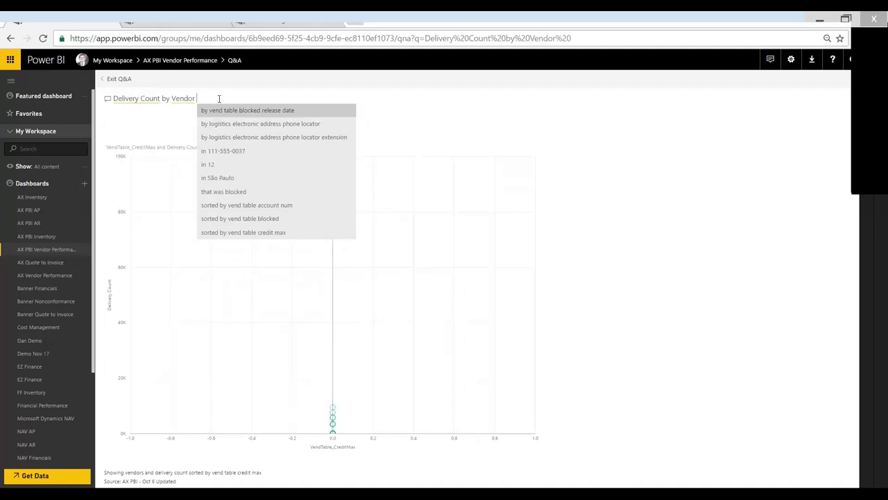
pyautogui.write('table')
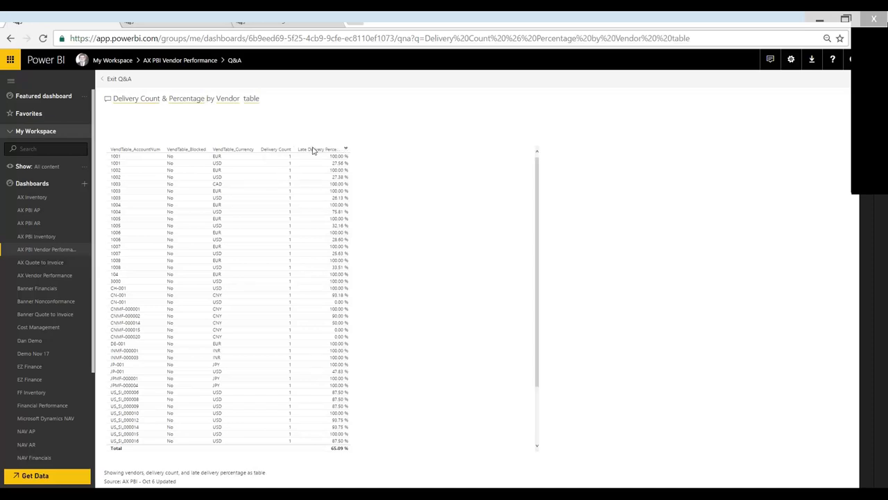
# - Sort the vendor table by late delivery percentage, highest first, and pin it to the existing AX PBI Vendor Performance dashboard
pyautogui.click(330, 148)
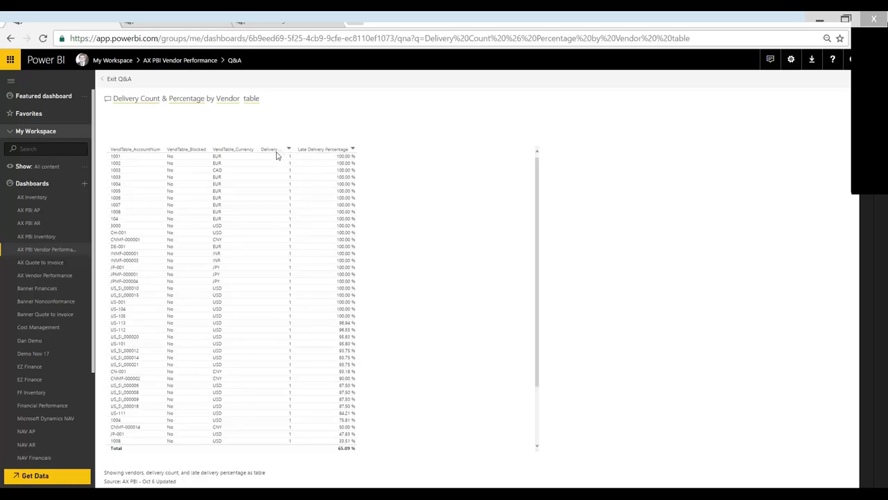
pyautogui.click(277, 148)
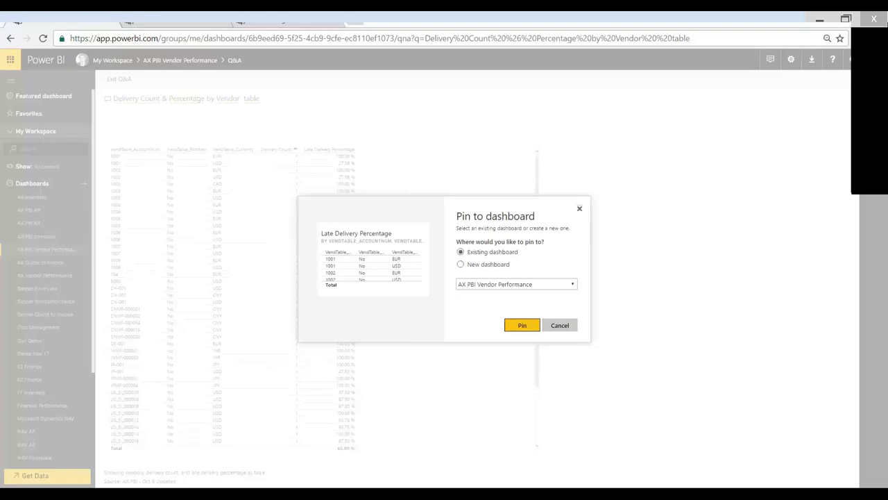
pyautogui.click(521, 325)
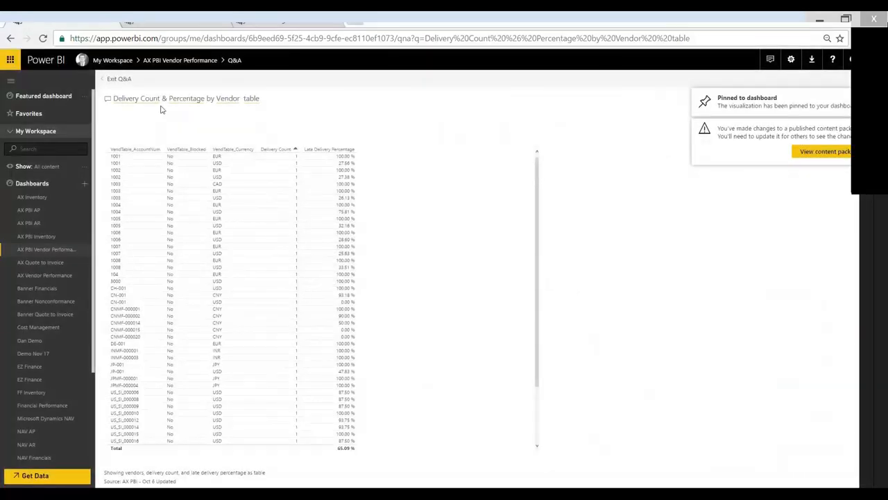